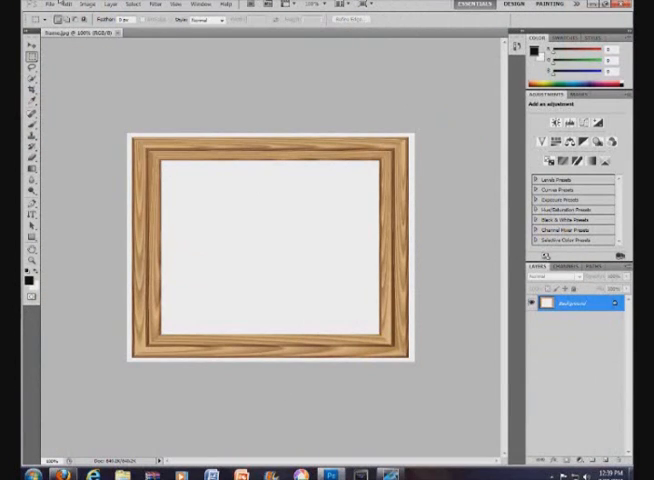
mouse_move(126, 120)
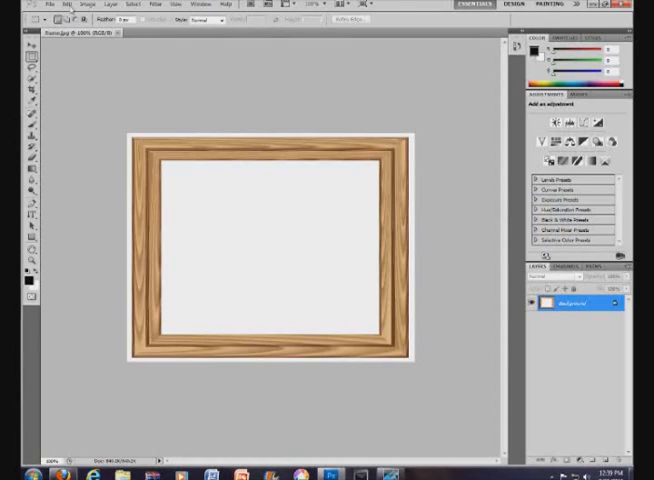
mouse_move(102, 124)
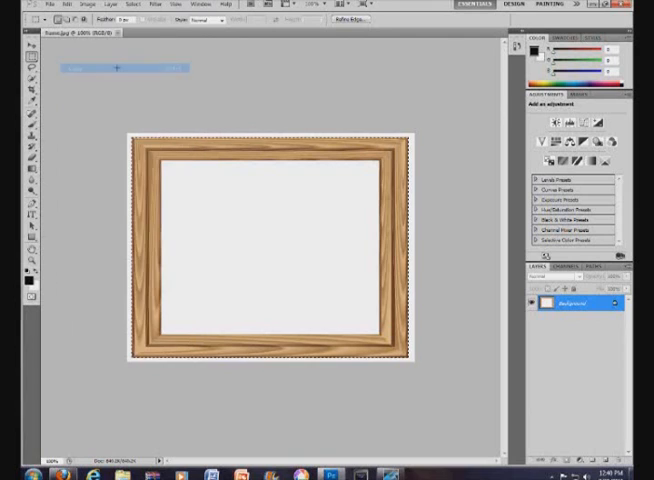
Create a new untitled document at the preset size to hold the wooden frame layer.
left_click(48, 6)
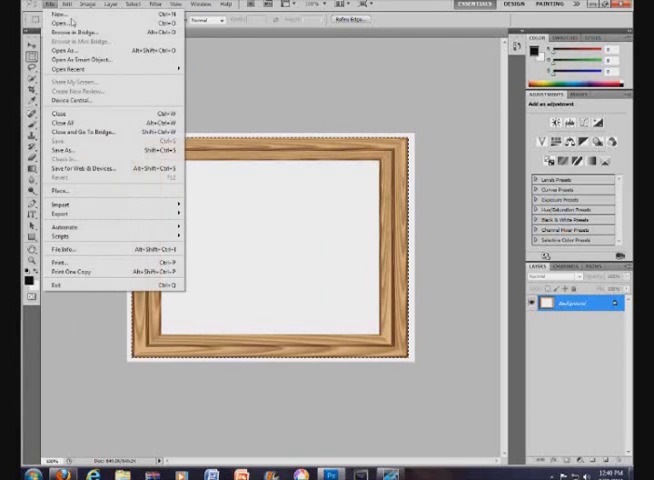
left_click(56, 10)
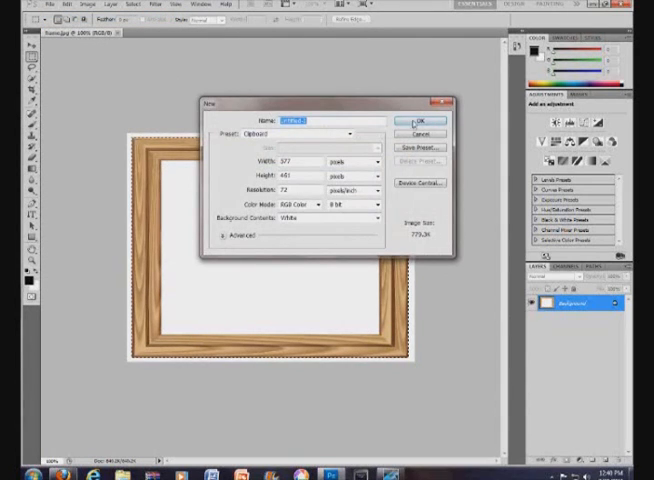
left_click(424, 120)
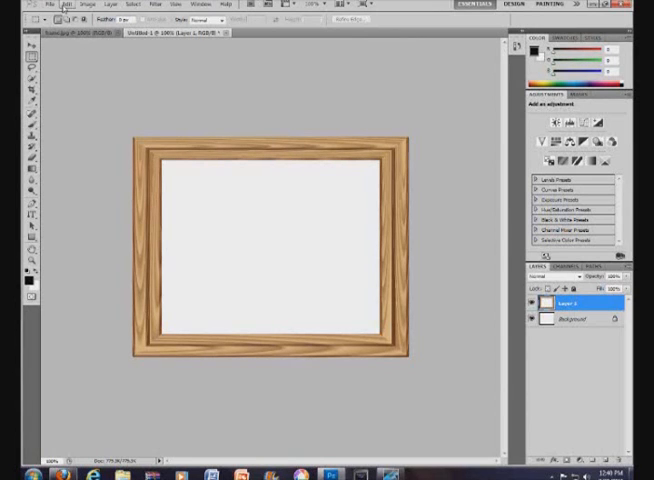
Open the brick house photo from the Pictures folder as a separate document.
left_click(48, 8)
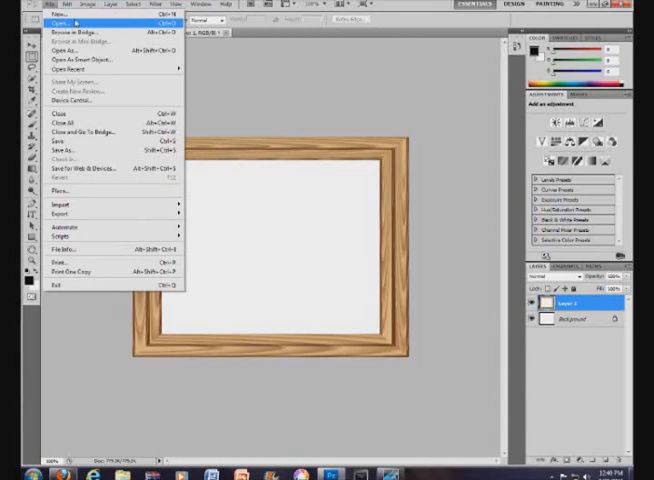
mouse_move(70, 10)
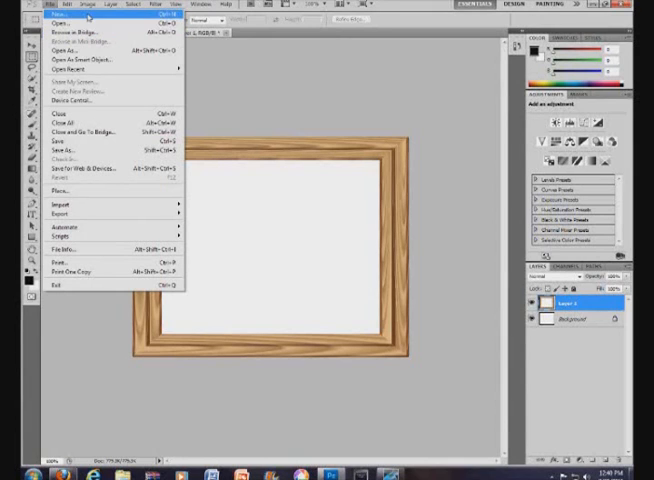
left_click(60, 24)
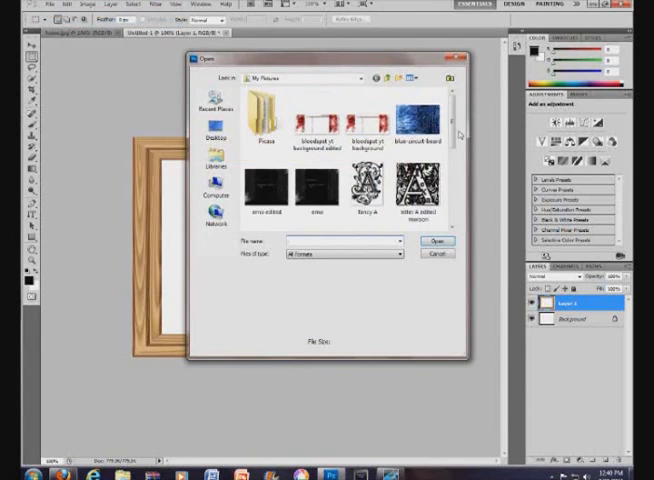
left_click(440, 242)
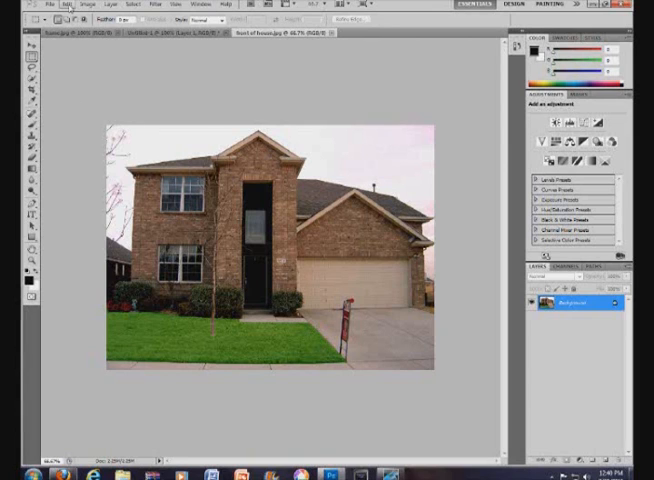
Copy the house photo and paste it into Untitled-1 as a layer above the frame.
left_click(62, 4)
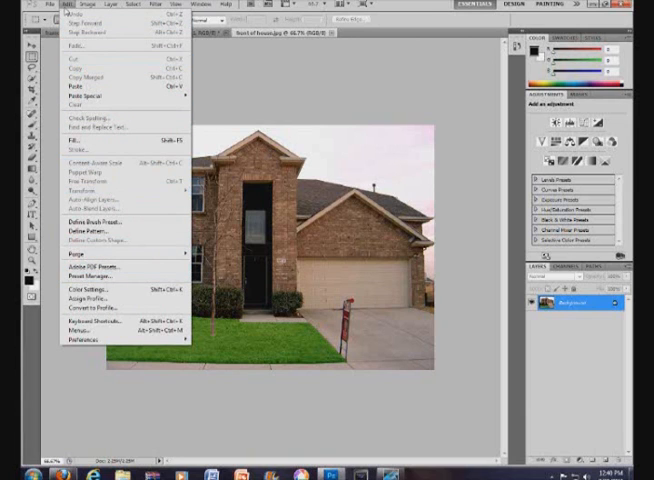
mouse_move(116, 188)
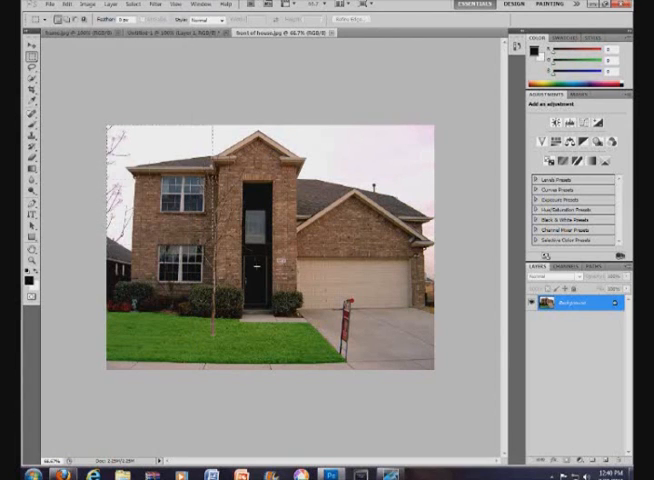
key("ctrl+a")
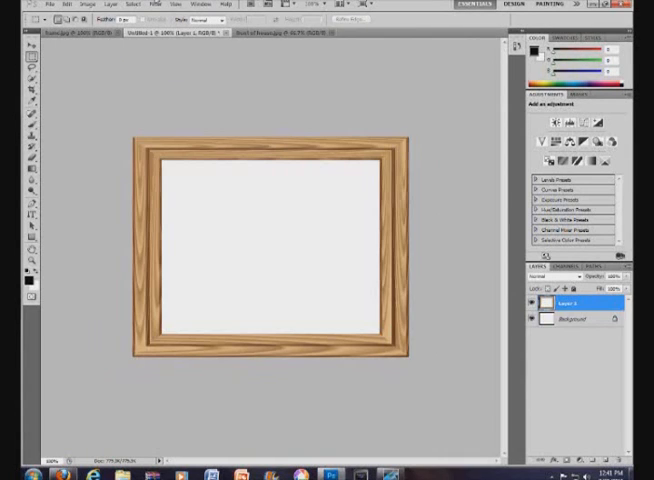
left_click(70, 8)
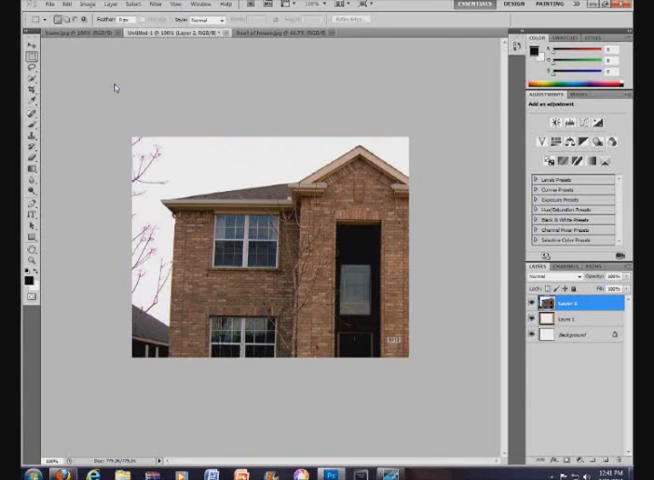
left_click(64, 8)
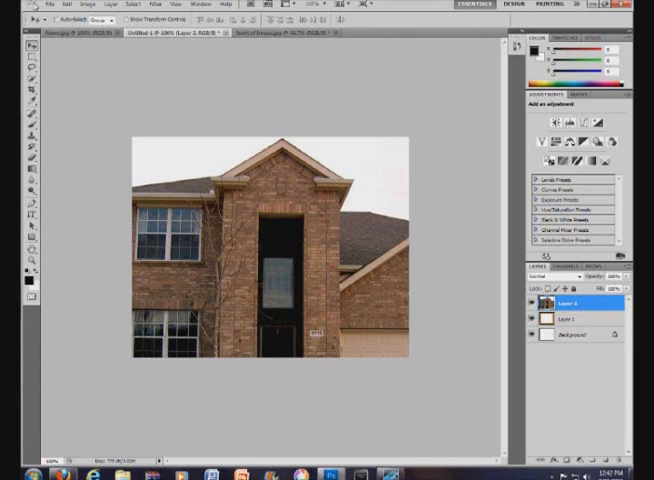
Free-transform the house photo down to fit the frame opening and apply it.
left_click(48, 8)
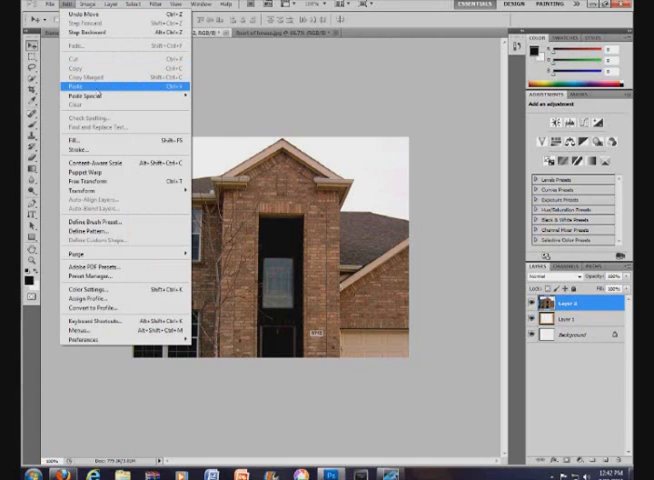
mouse_move(90, 200)
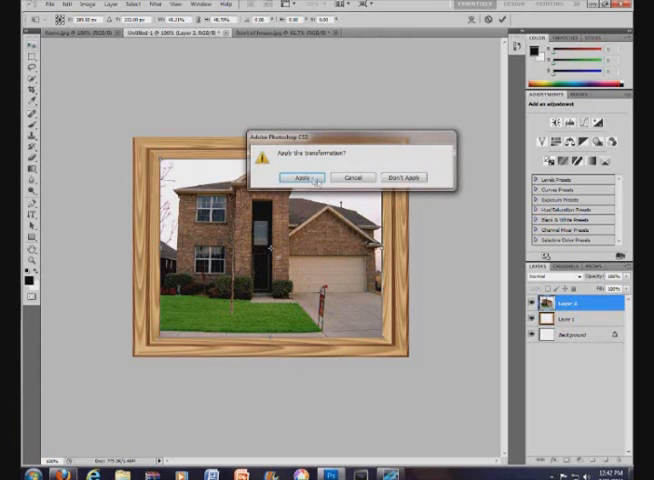
left_click(304, 176)
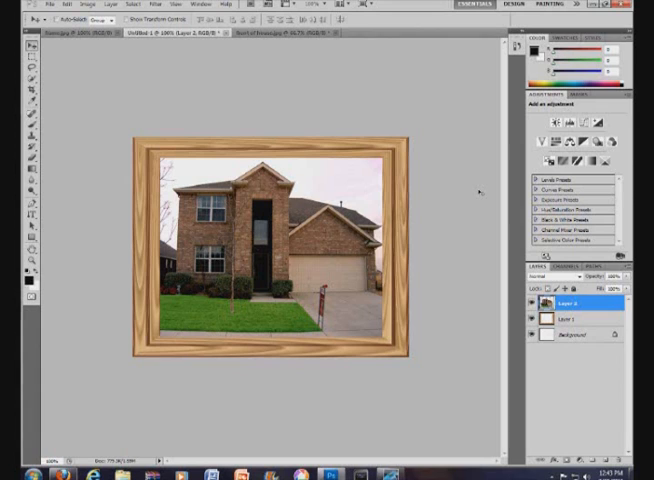
mouse_move(372, 84)
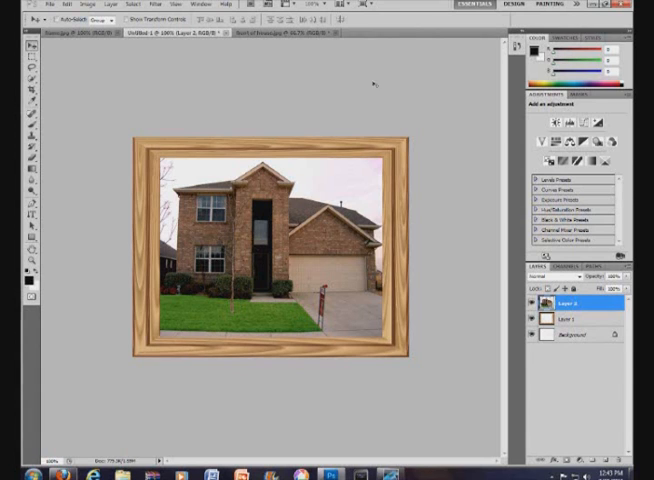
Save the framed house picture as a JPEG in Pictures with default quality options.
left_click(50, 6)
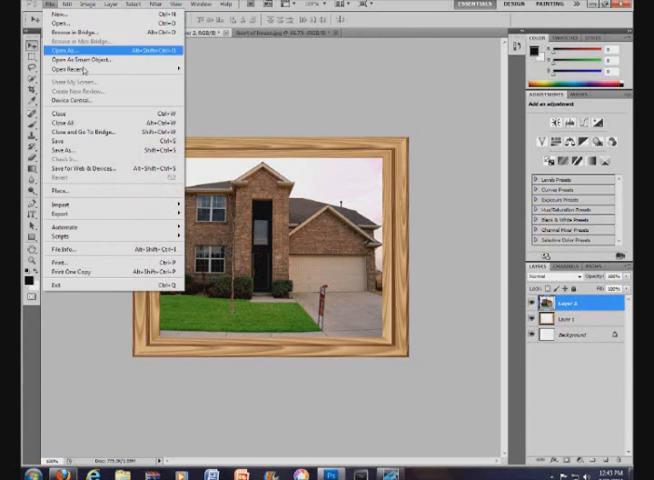
left_click(56, 48)
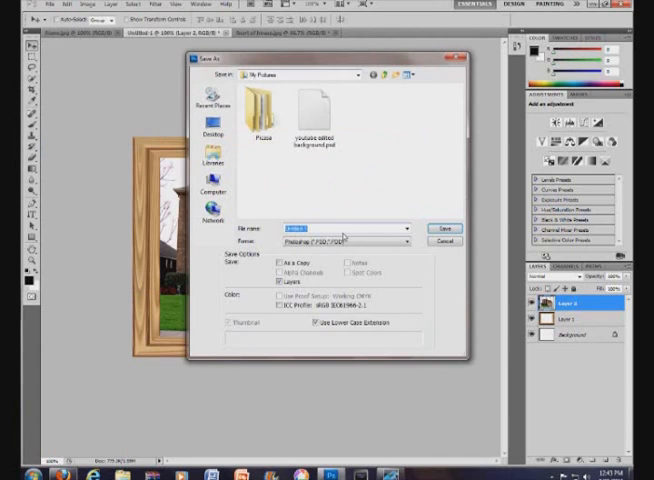
left_click(344, 242)
type("frame with")
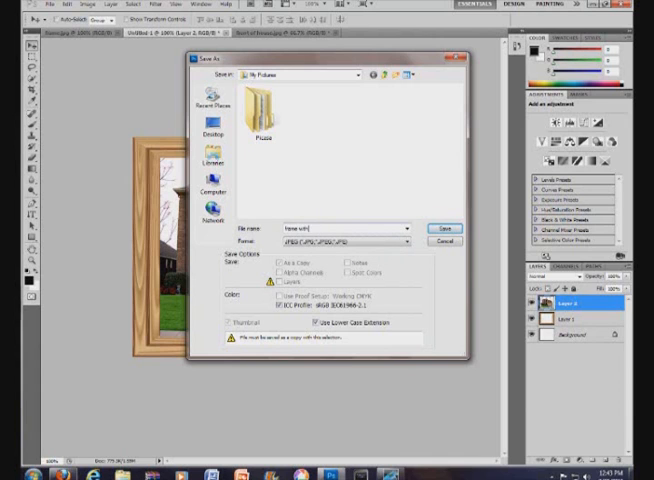
left_click(444, 228)
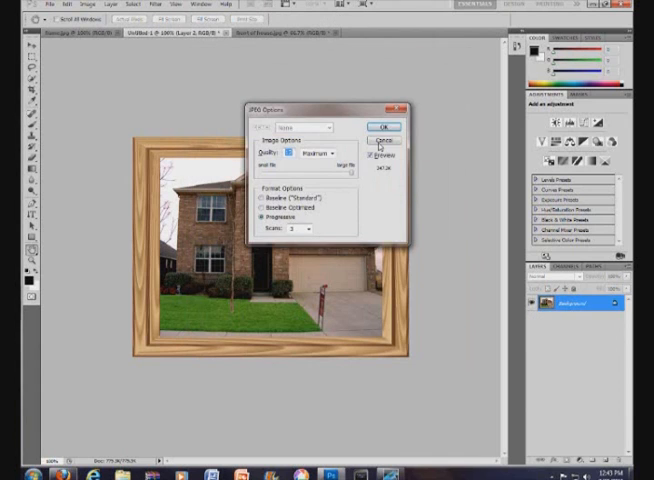
left_click(384, 128)
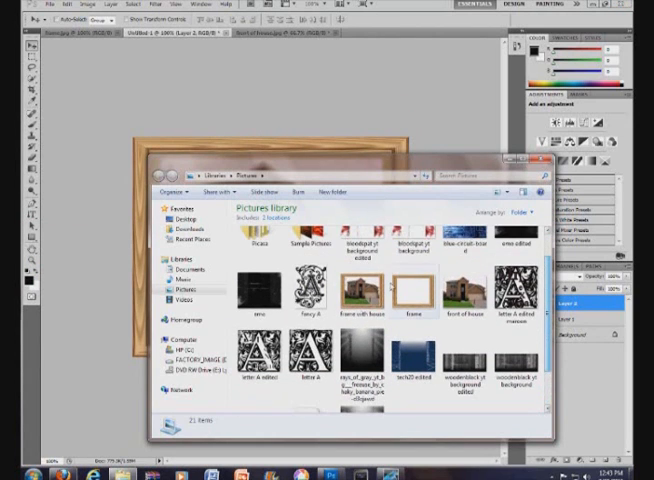
Open the saved JPEG from Pictures in the photo viewer.
double_click(368, 292)
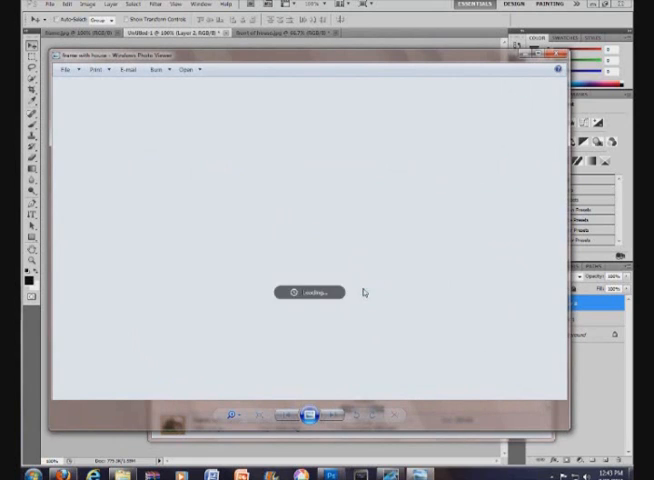